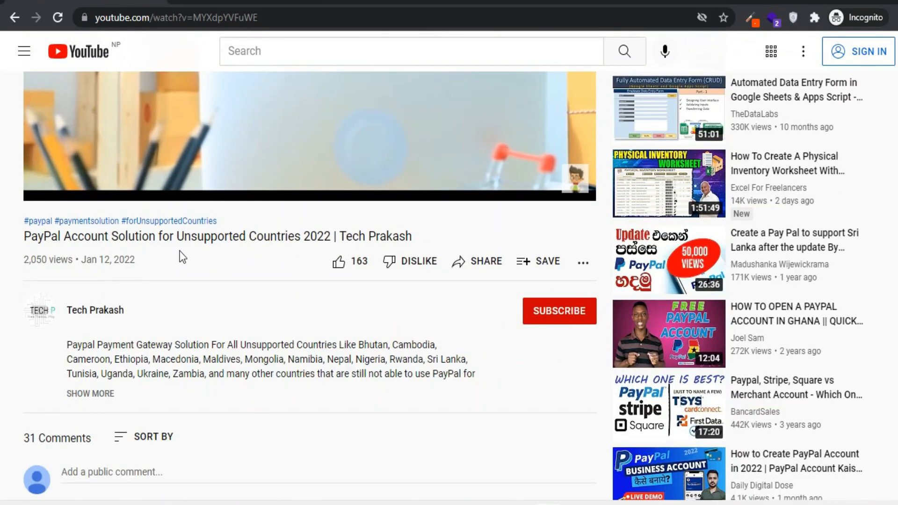
Scroll through the comments of the video on linking a bank account for unsupported countries.
{"action": "scroll", "scroll_direction": "down", "scroll_amount": 3}
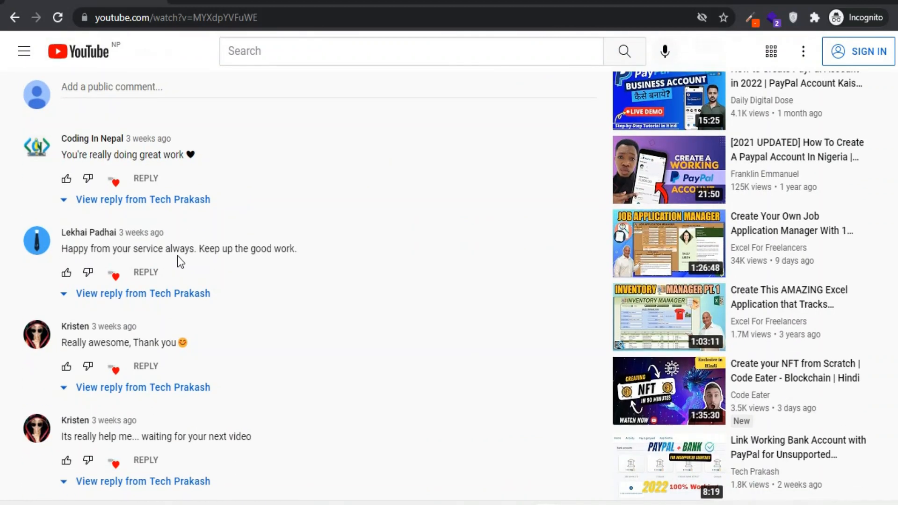
{"action": "scroll", "scroll_direction": "down", "scroll_amount": 3}
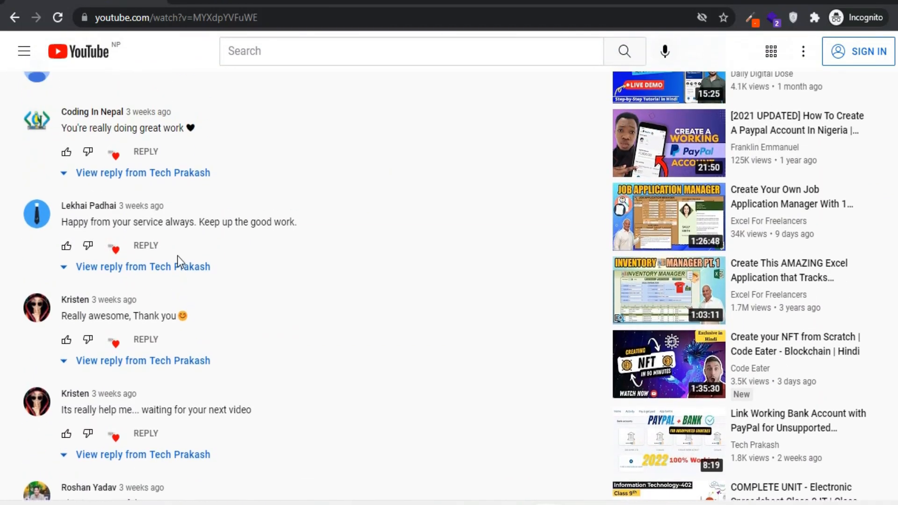
{"action": "scroll", "scroll_direction": "down", "scroll_amount": 3}
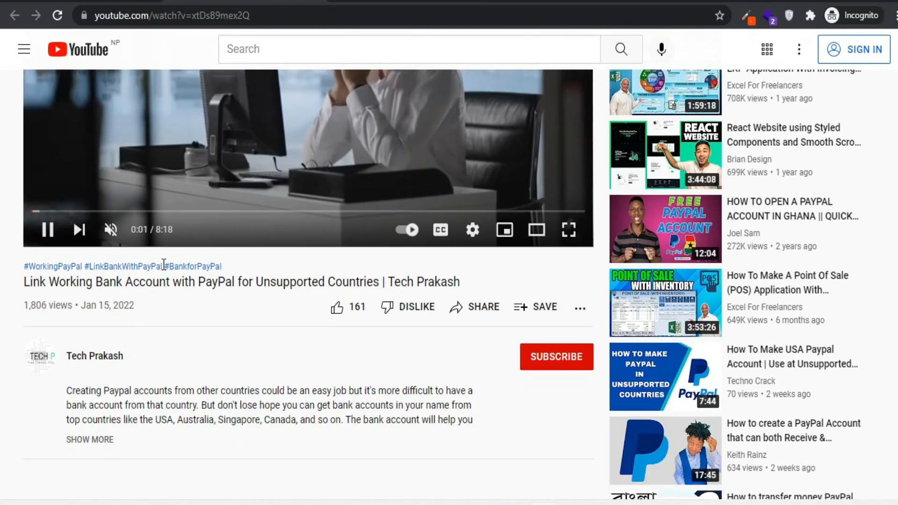
{"action": "scroll", "scroll_direction": "down", "scroll_amount": 3}
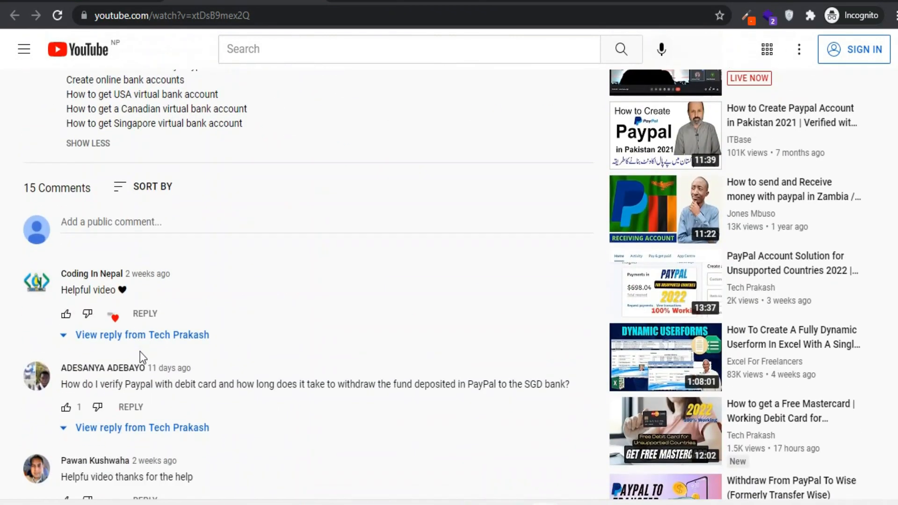
{"action": "scroll", "scroll_direction": "down", "scroll_amount": 3}
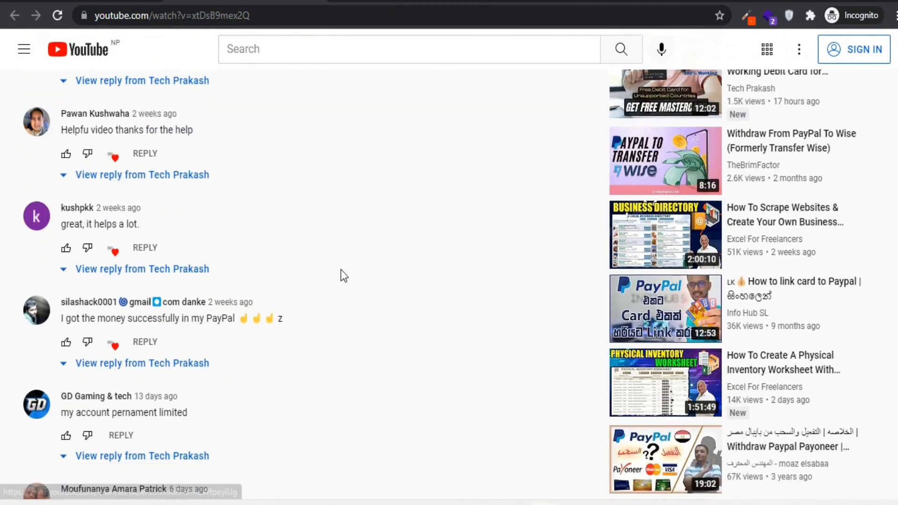
{"action": "scroll", "scroll_direction": "down", "scroll_amount": 3}
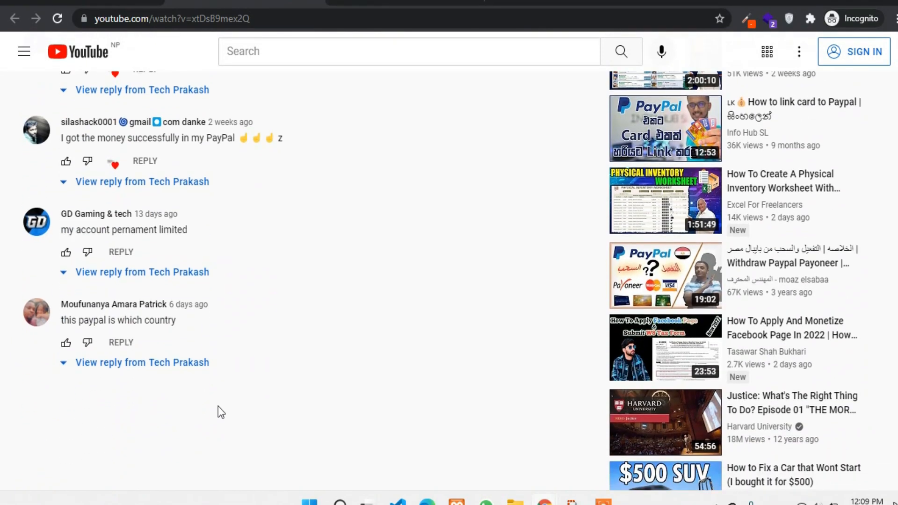
{"action": "scroll", "scroll_direction": "up", "scroll_amount": 3}
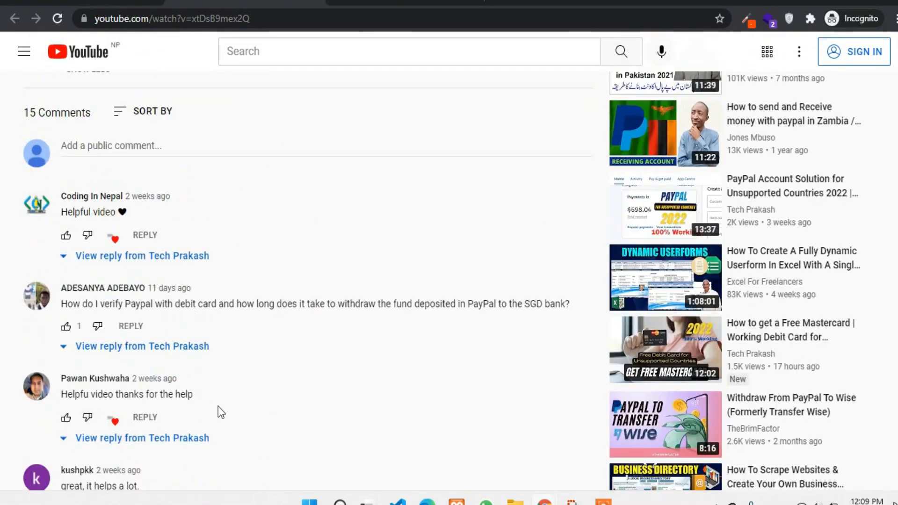
{"action": "scroll", "scroll_direction": "up", "scroll_amount": 3}
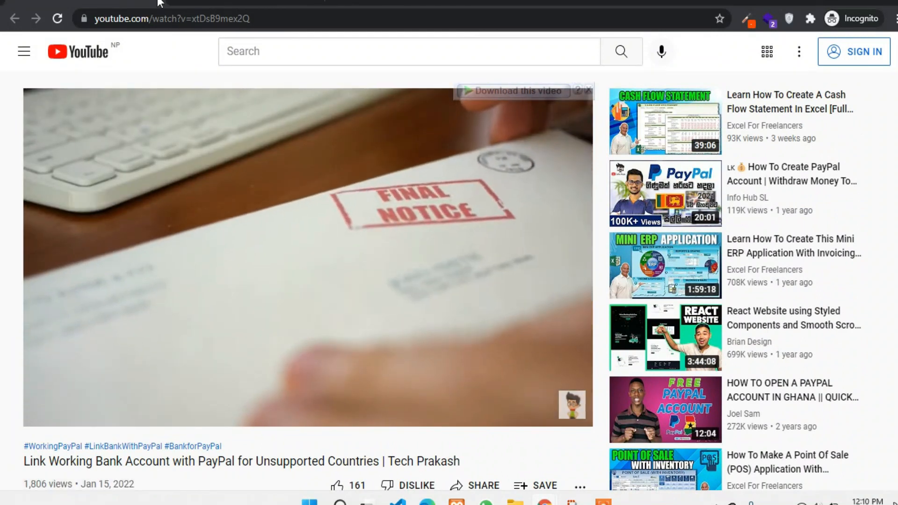
Set the PayPal dashboard insights to Past 90 days and review the received and sent totals.
{"action": "left_click", "coordinate": [172, 18]}
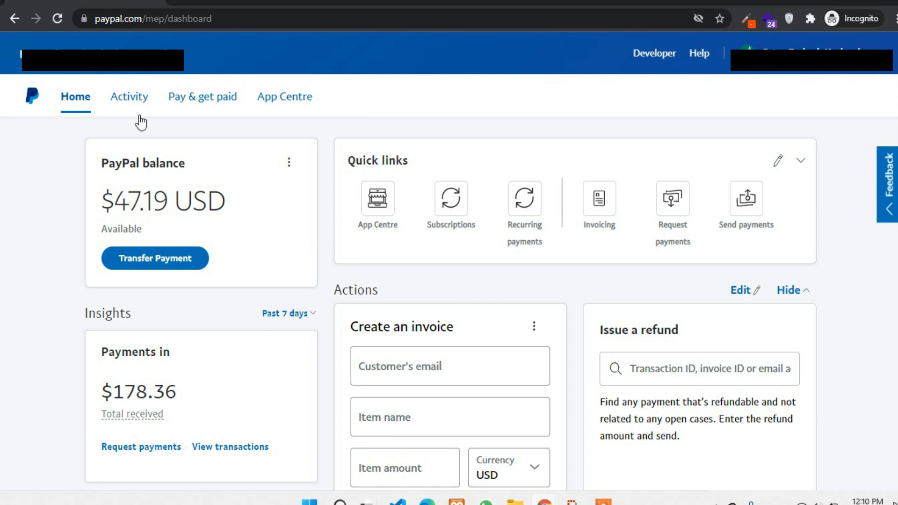
{"action": "mouse_move", "coordinate": [191, 115]}
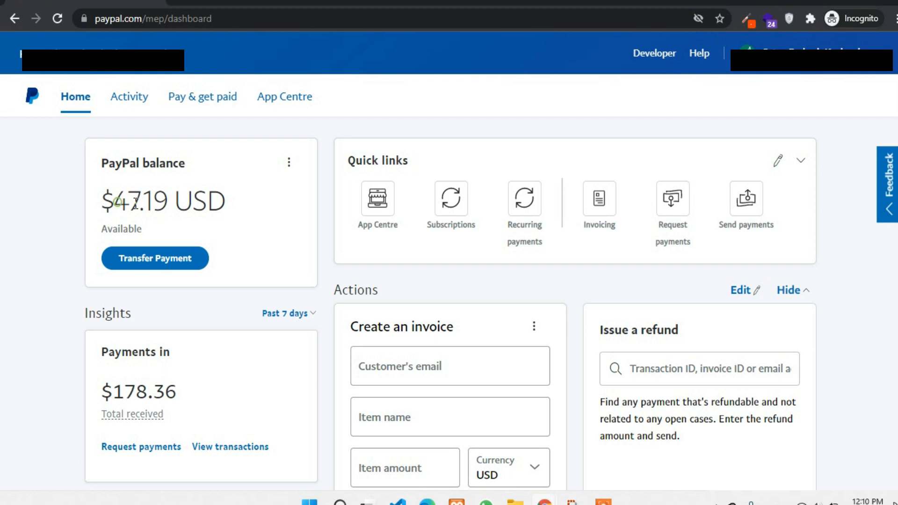
{"action": "left_click", "coordinate": [285, 313]}
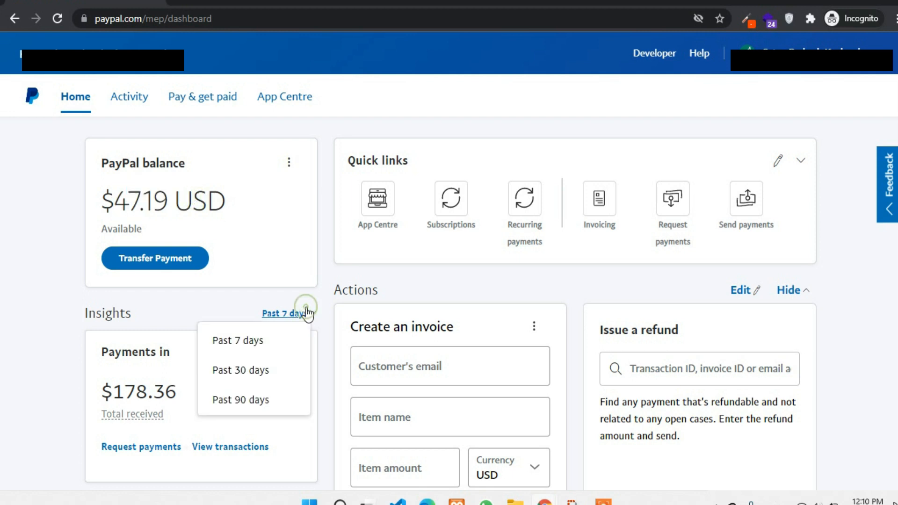
{"action": "left_click", "coordinate": [240, 398]}
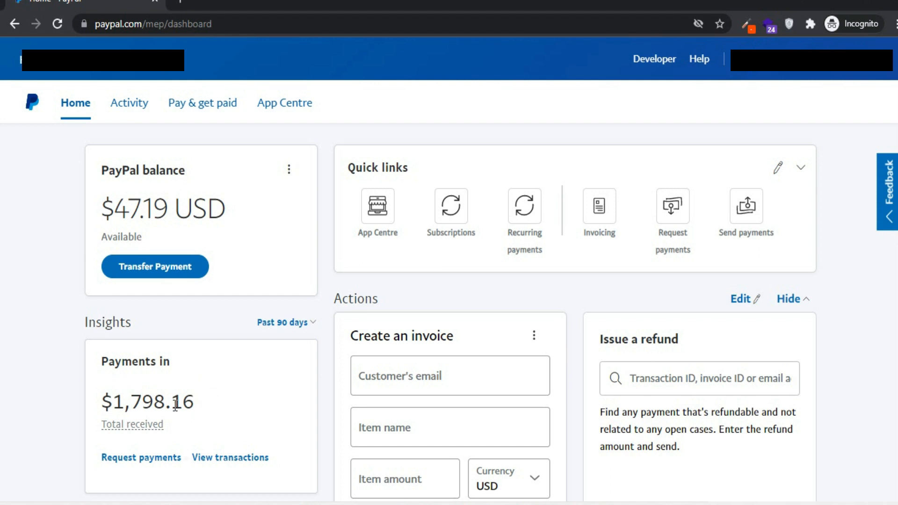
{"action": "scroll", "scroll_direction": "down", "scroll_amount": 3}
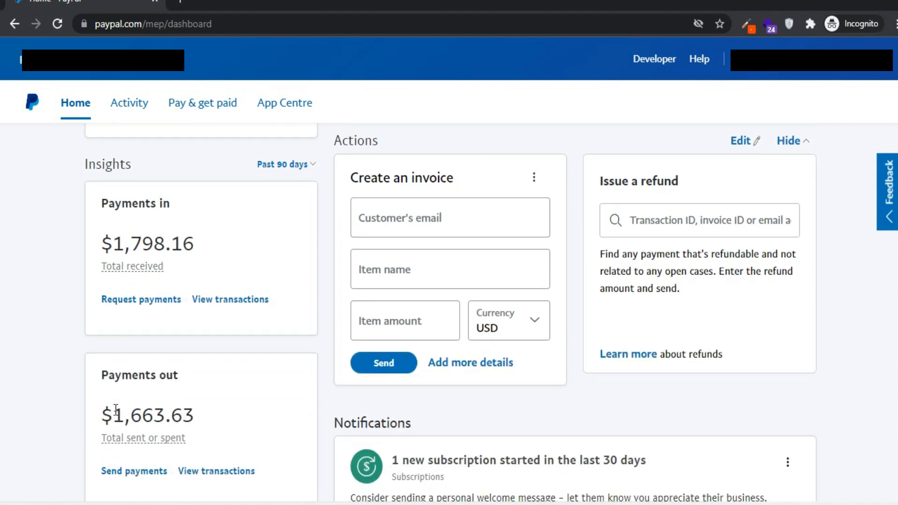
{"action": "scroll", "scroll_direction": "up", "scroll_amount": 3}
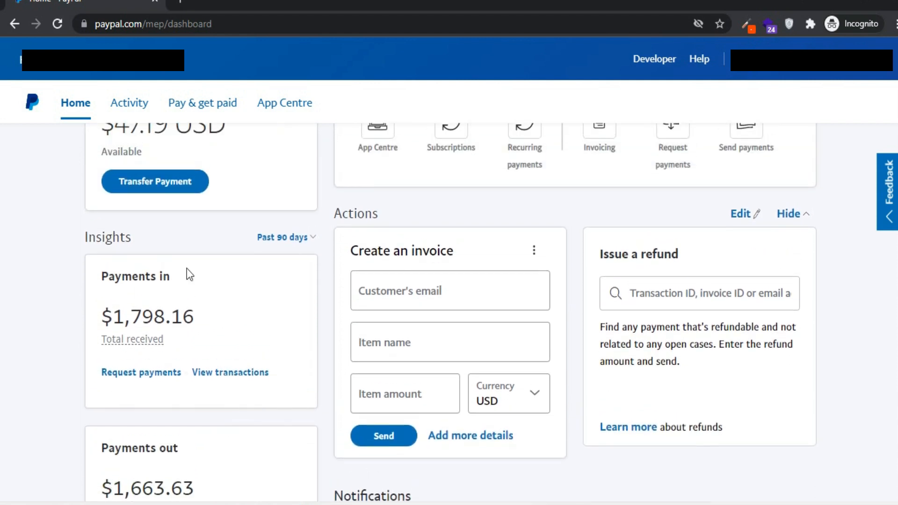
{"action": "scroll", "scroll_direction": "up", "scroll_amount": 3}
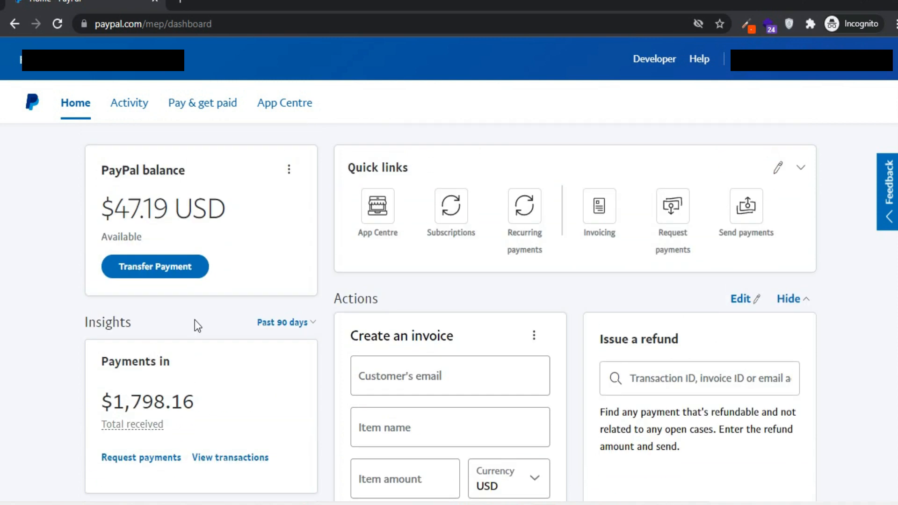
{"action": "mouse_move", "coordinate": [175, 316]}
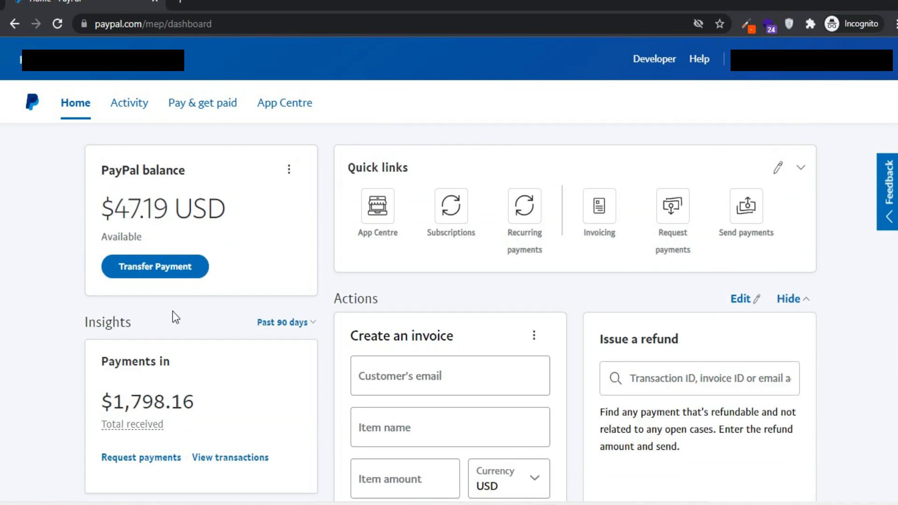
Go to Pay & get paid > Banks and cards, scroll to Cards, and start linking a new card.
{"action": "left_click", "coordinate": [202, 103]}
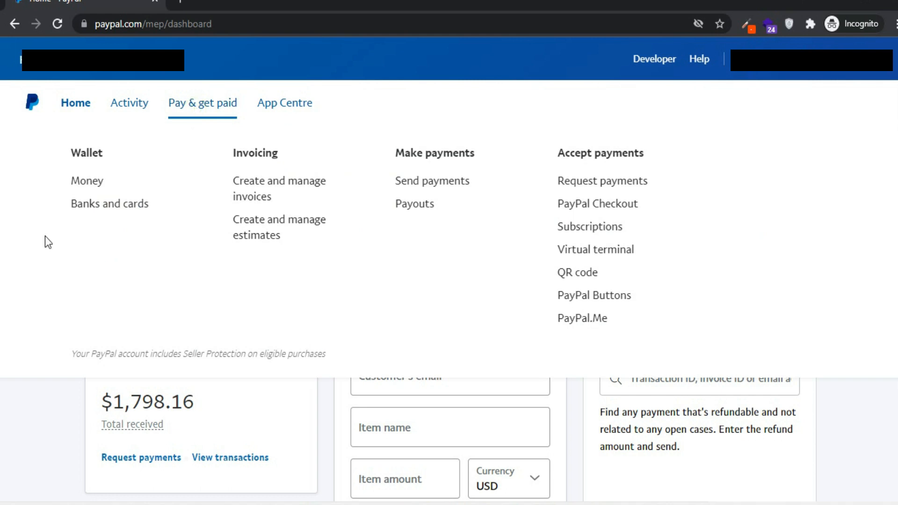
{"action": "left_click", "coordinate": [110, 204]}
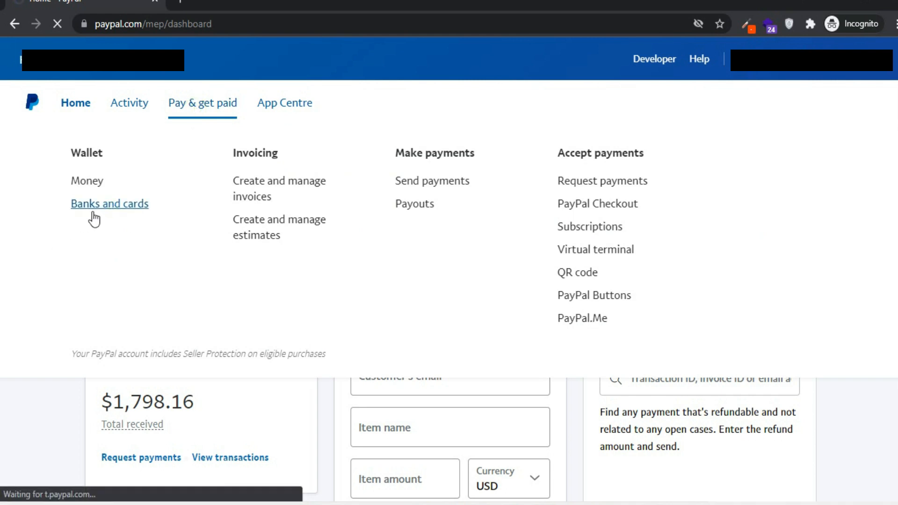
{"action": "left_click", "coordinate": [109, 203]}
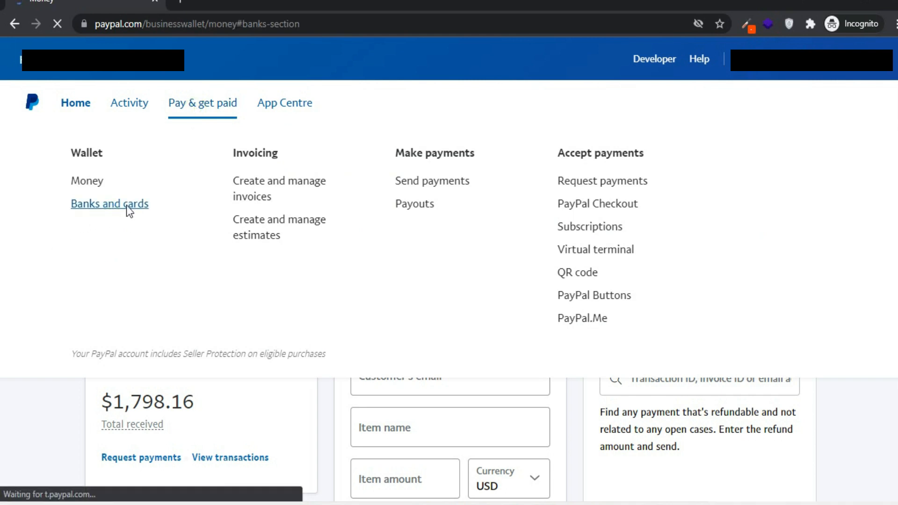
{"action": "left_click", "coordinate": [109, 203]}
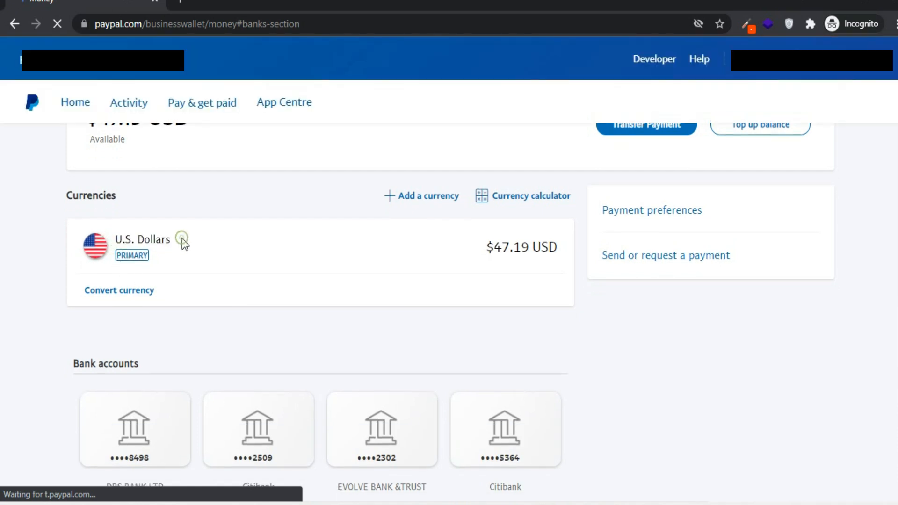
{"action": "scroll", "scroll_direction": "down", "scroll_amount": 3}
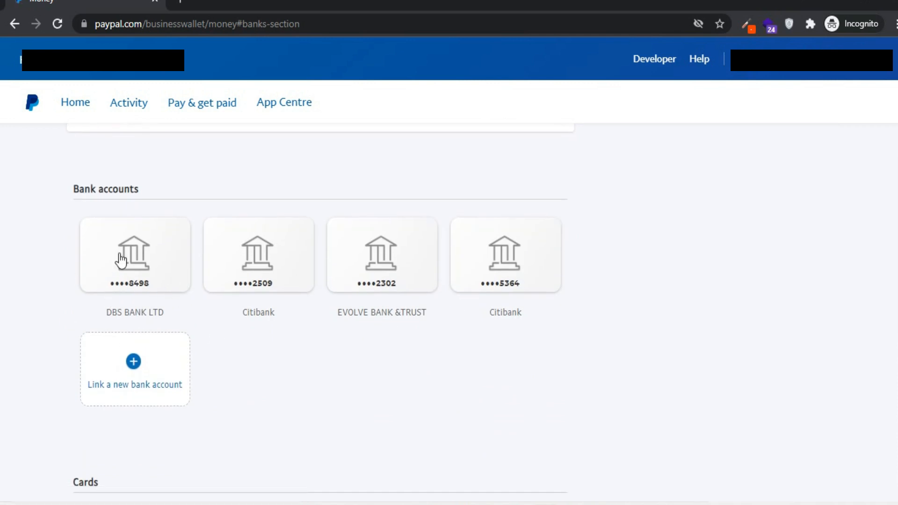
{"action": "scroll", "scroll_direction": "down", "scroll_amount": 3}
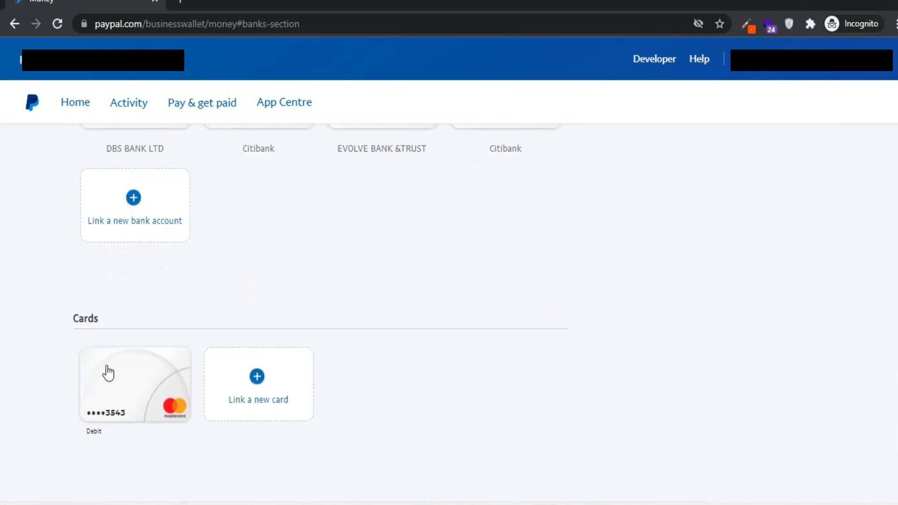
{"action": "mouse_move", "coordinate": [104, 436]}
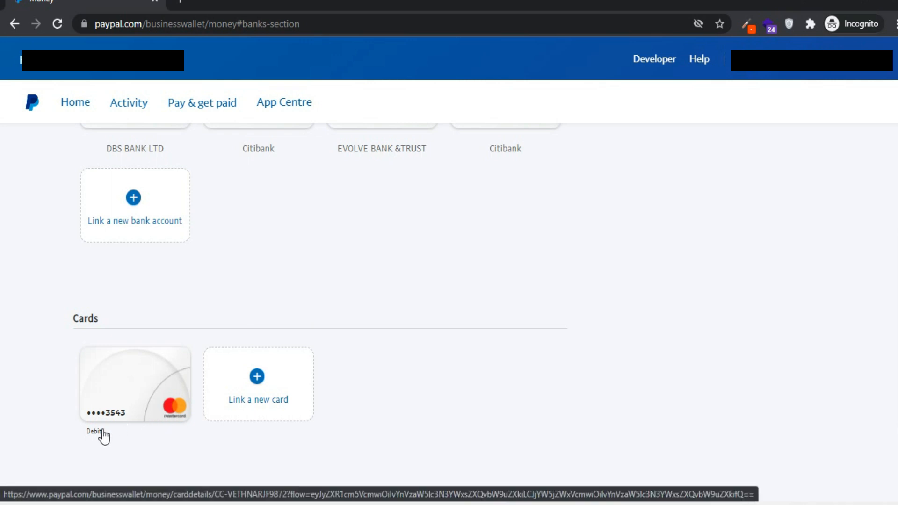
{"action": "mouse_move", "coordinate": [81, 27]}
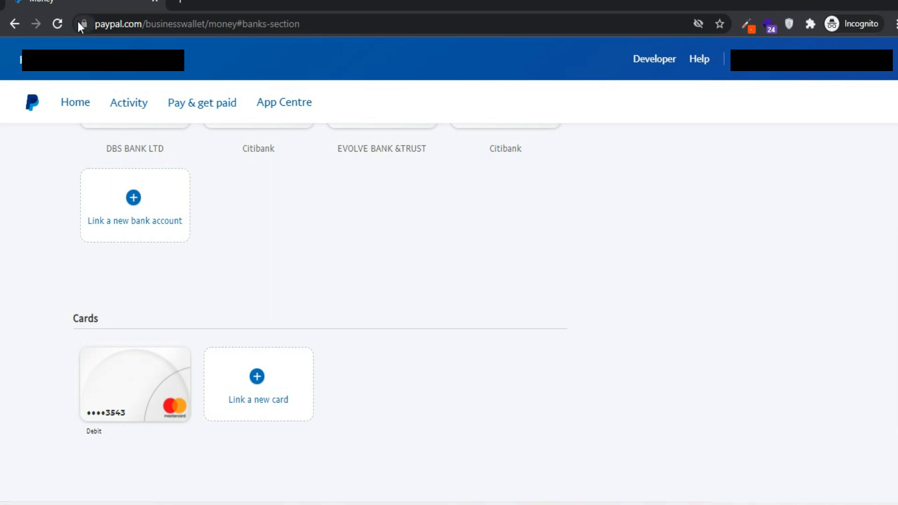
{"action": "mouse_move", "coordinate": [304, 409]}
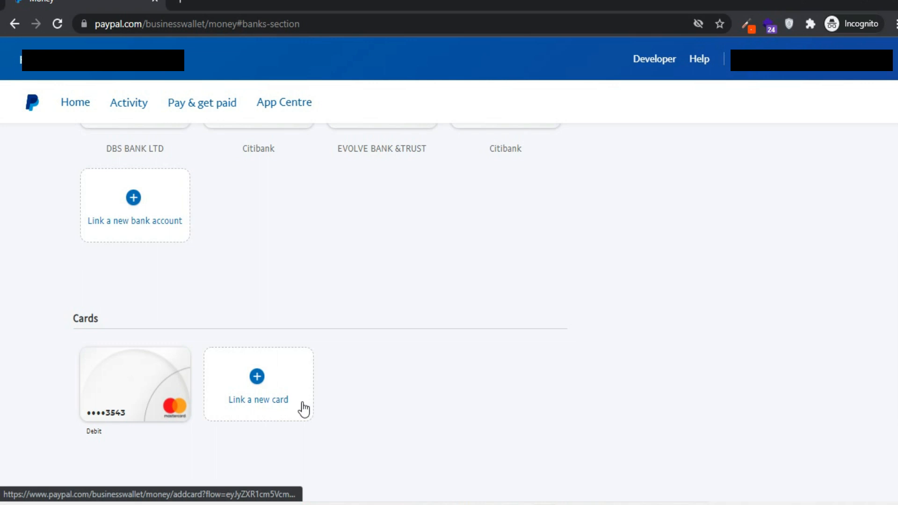
{"action": "left_click", "coordinate": [257, 399]}
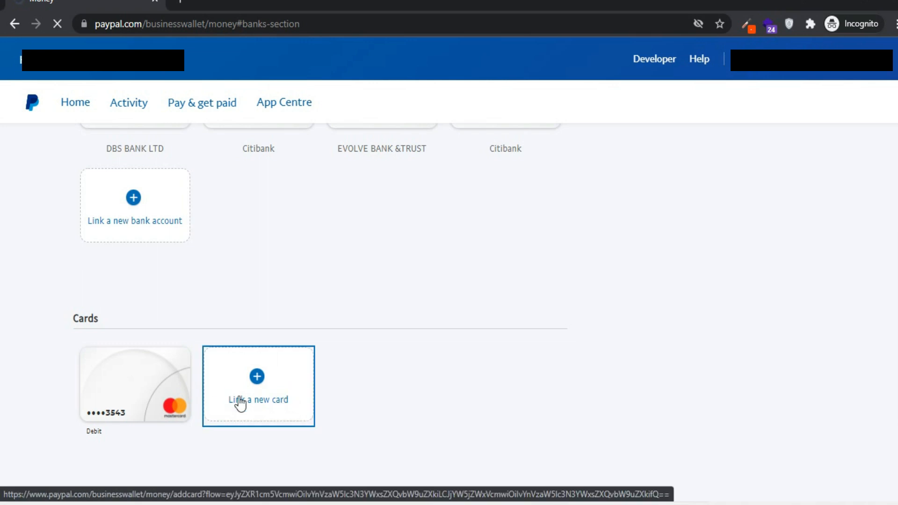
{"action": "left_click", "coordinate": [257, 398]}
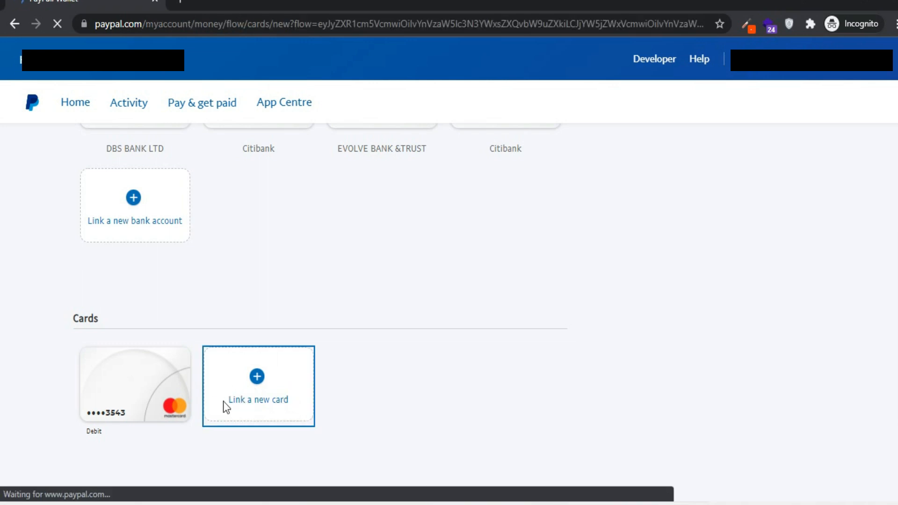
Fill in the Link a card form with the card number, Mastercard type and 06/24 expiry.
{"action": "left_click", "coordinate": [258, 399]}
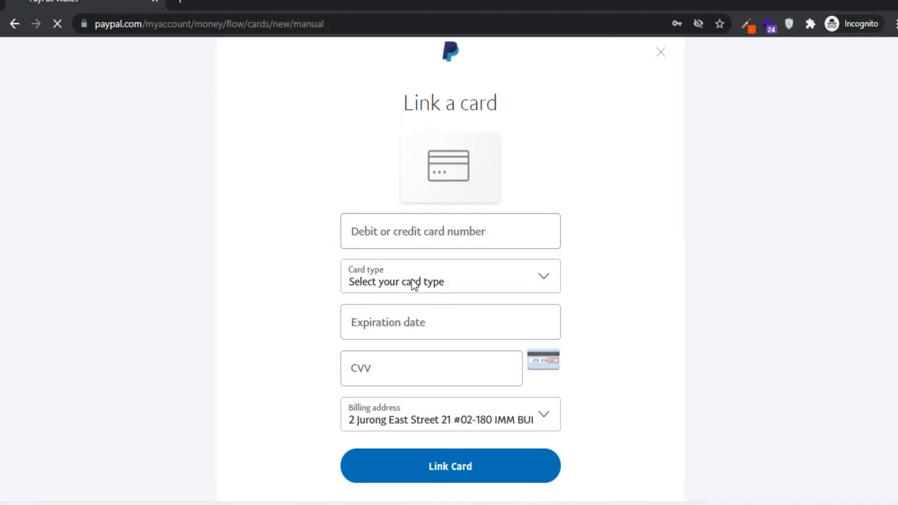
{"action": "left_click", "coordinate": [450, 231]}
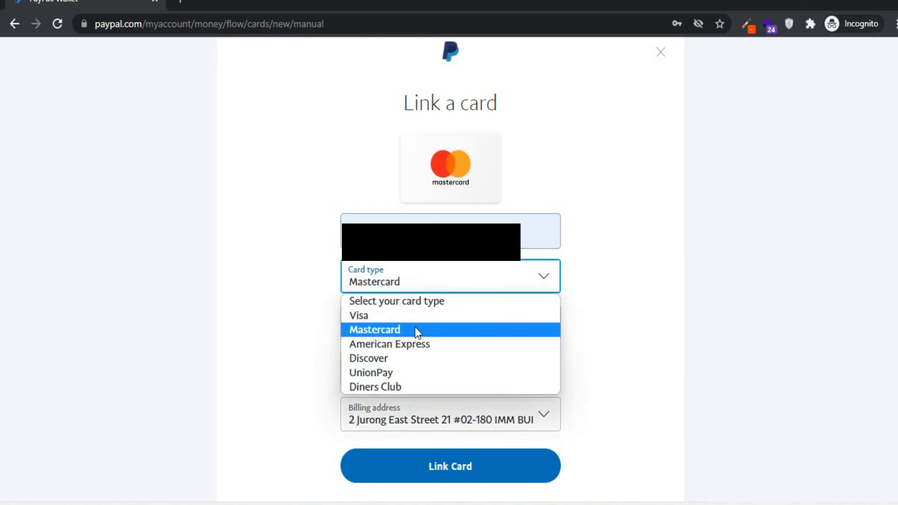
{"action": "left_click", "coordinate": [374, 329]}
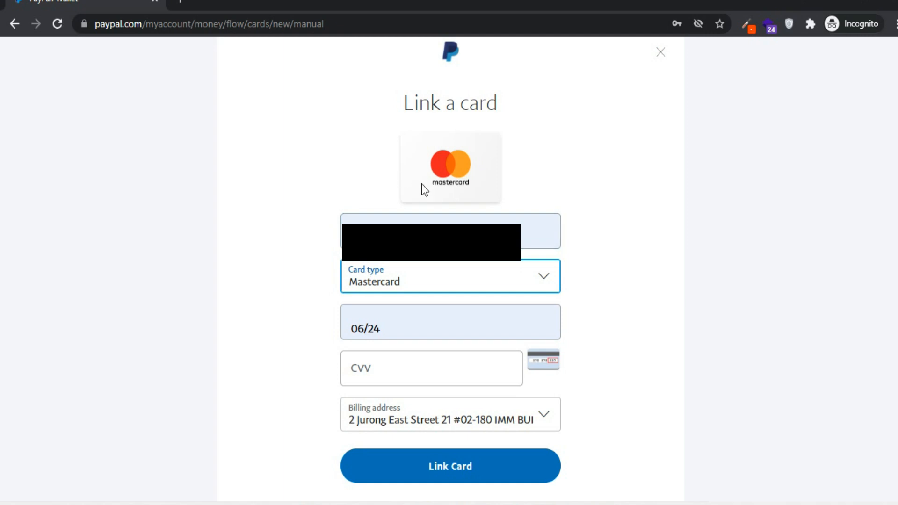
{"action": "left_click", "coordinate": [430, 368]}
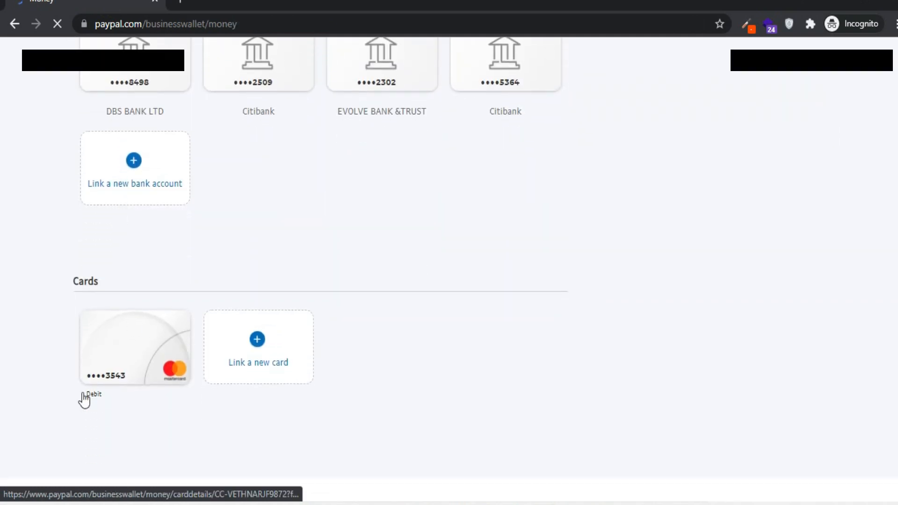
{"action": "scroll", "scroll_direction": "up", "scroll_amount": 3}
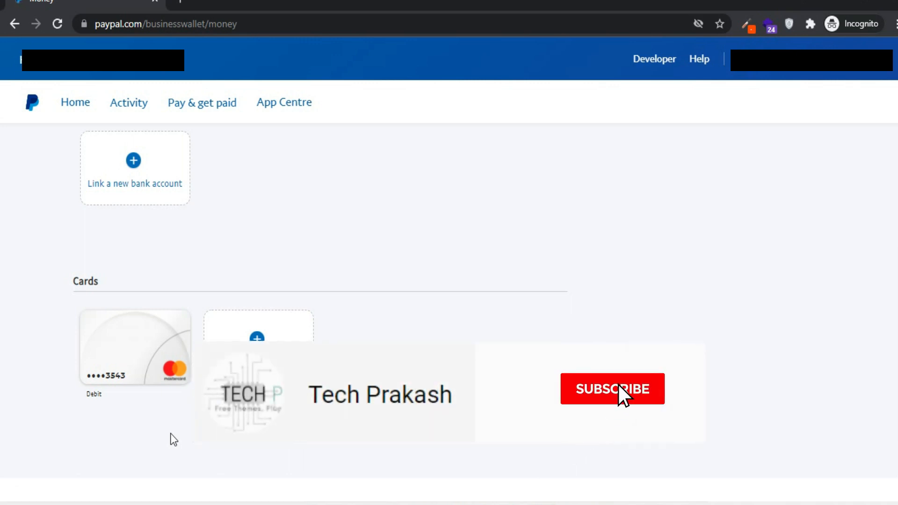
{"action": "left_click", "coordinate": [612, 388]}
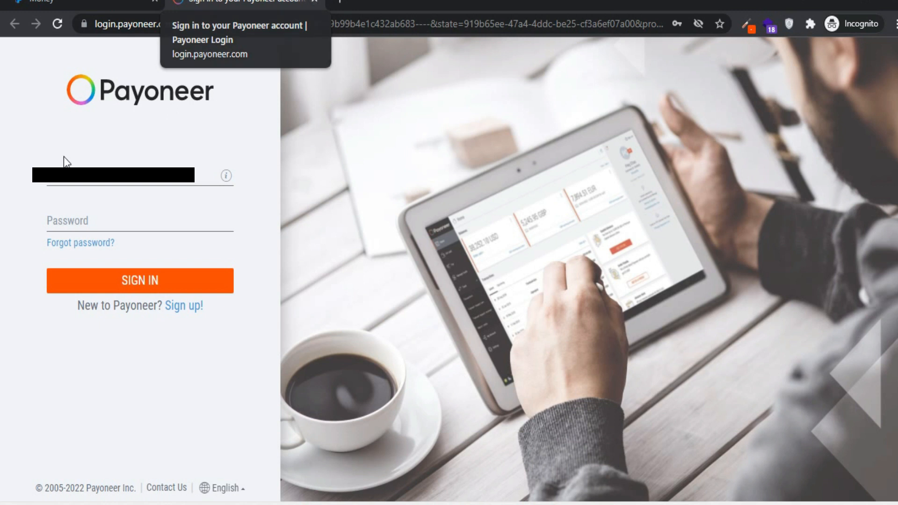
Sign in to Payoneer to reach the dashboard showing the 192.32 USD balance.
{"action": "left_click", "coordinate": [139, 281]}
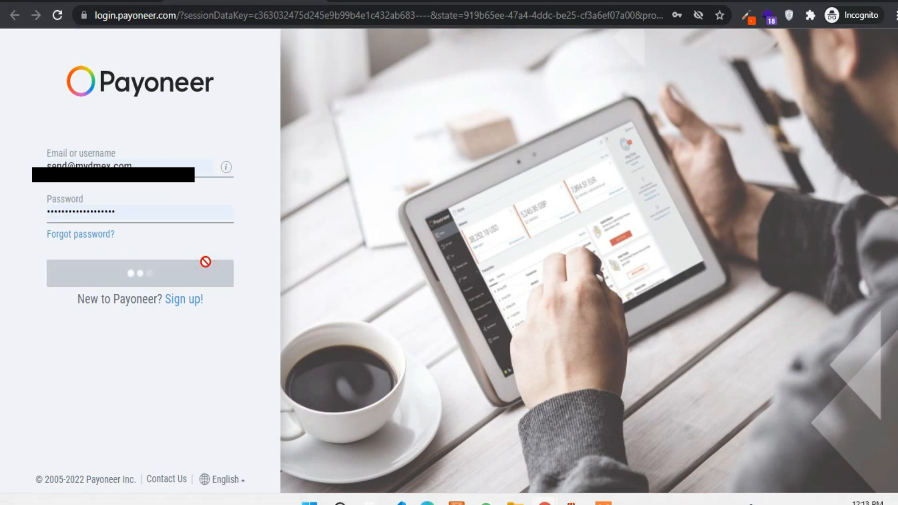
{"action": "left_click", "coordinate": [140, 273]}
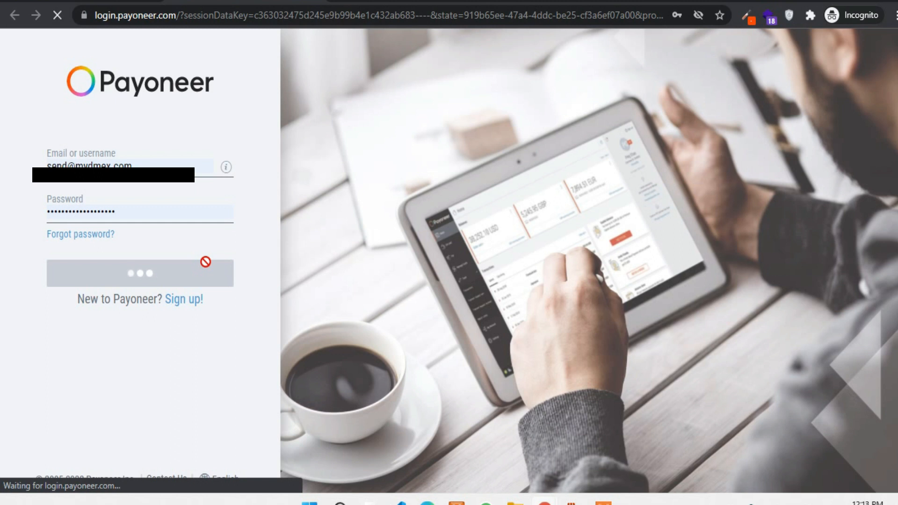
{"action": "left_click", "coordinate": [139, 273]}
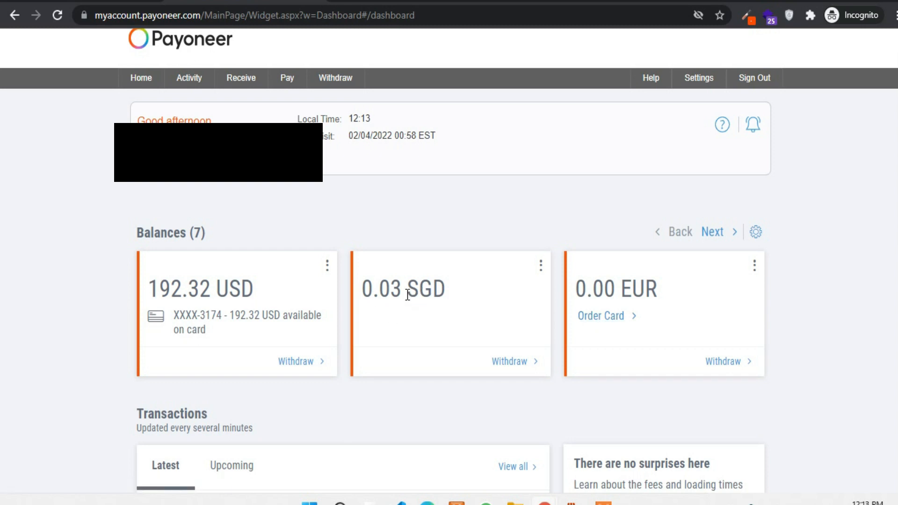
{"action": "mouse_move", "coordinate": [604, 316]}
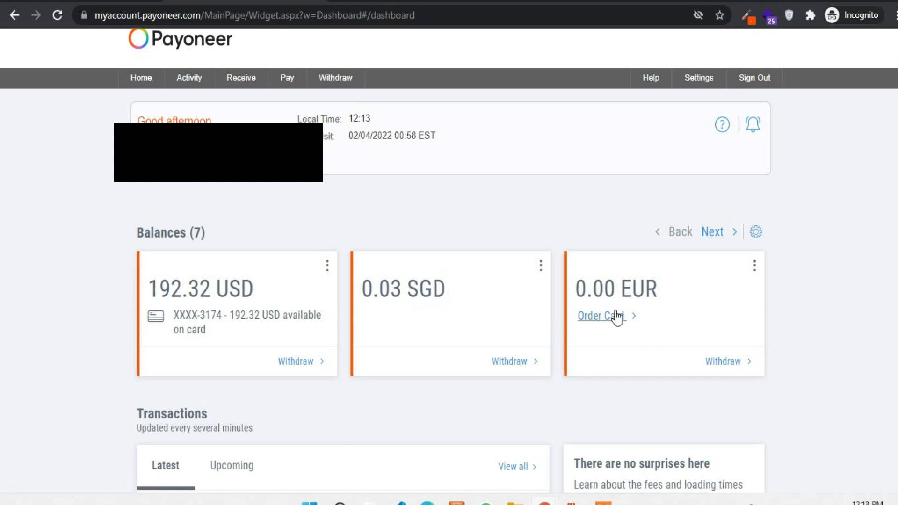
{"action": "mouse_move", "coordinate": [714, 232]}
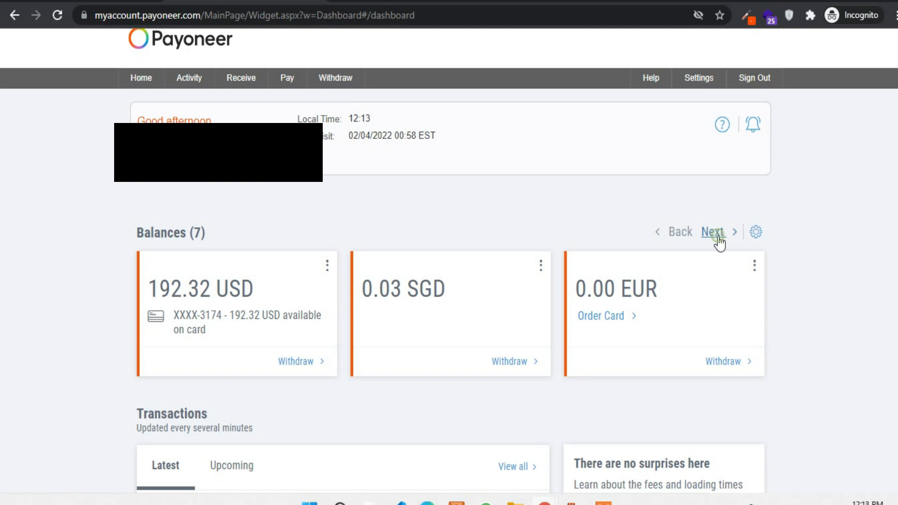
Page to the GBP, AUD and CAD balances and start a card order for CAD.
{"action": "left_click", "coordinate": [714, 232]}
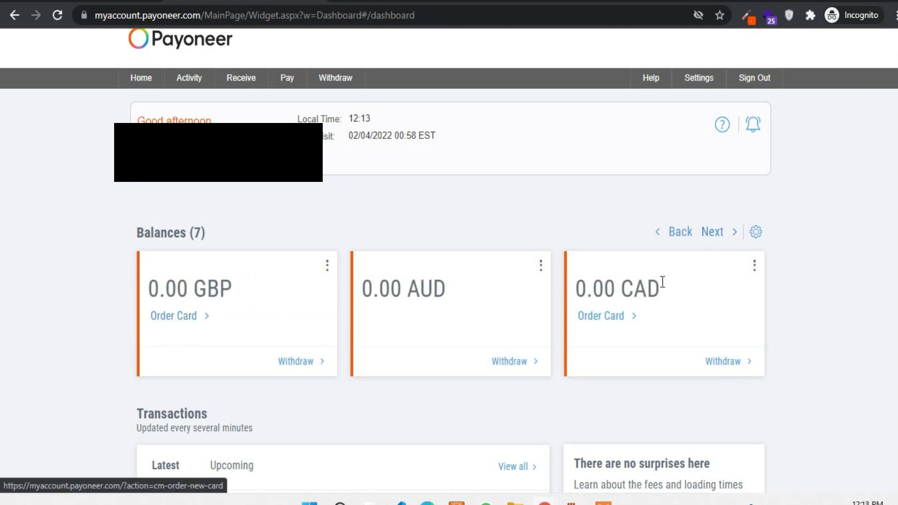
{"action": "mouse_move", "coordinate": [408, 329]}
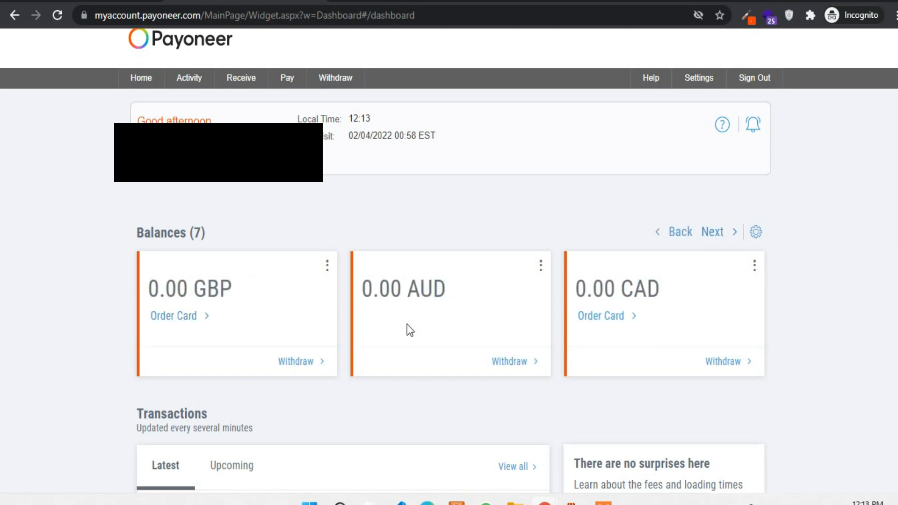
{"action": "mouse_move", "coordinate": [600, 315]}
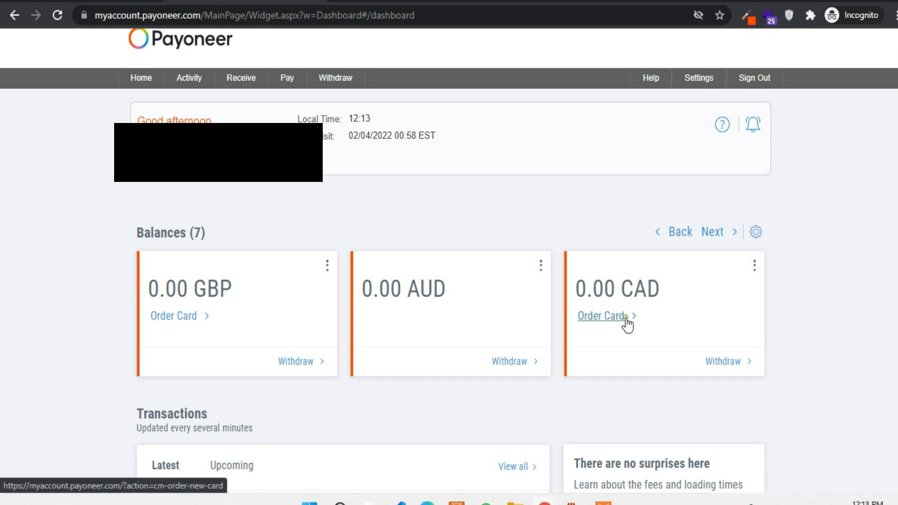
{"action": "left_click", "coordinate": [600, 315]}
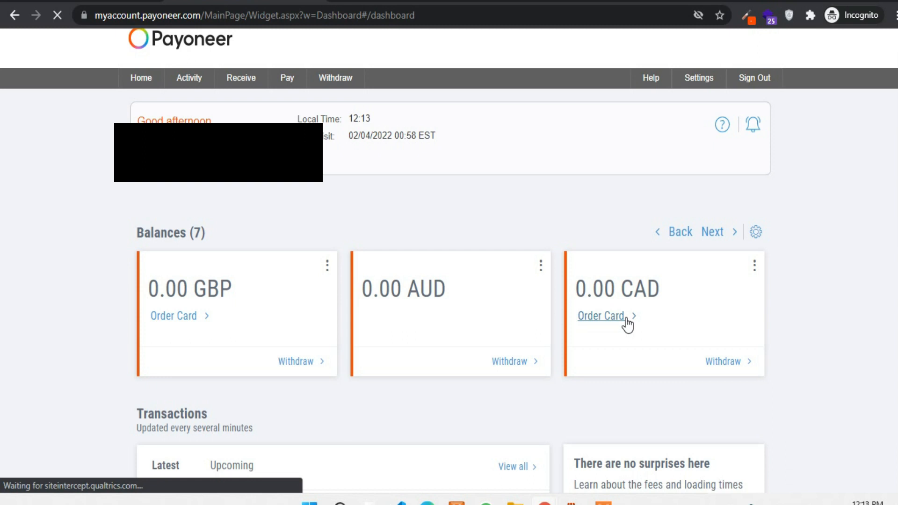
Set up a new Payoneer card order as a virtual card in CAD currency.
{"action": "left_click", "coordinate": [600, 316]}
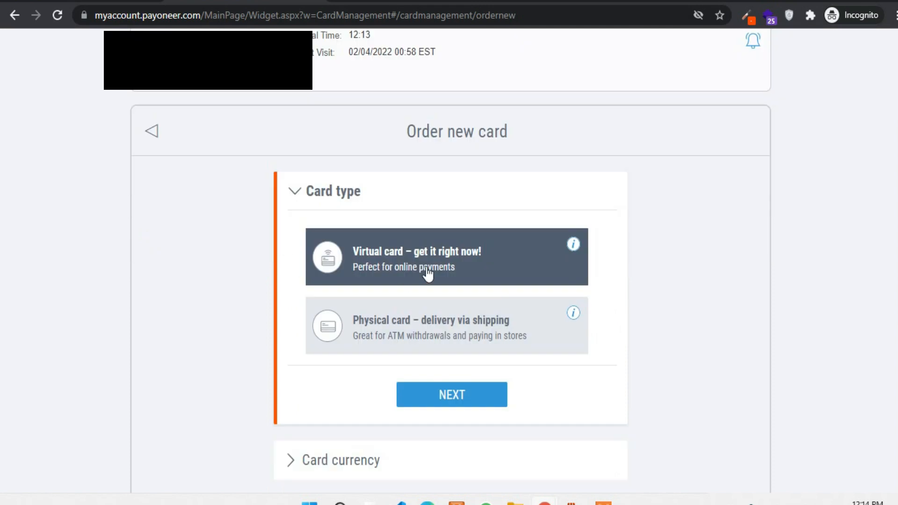
{"action": "mouse_move", "coordinate": [392, 387]}
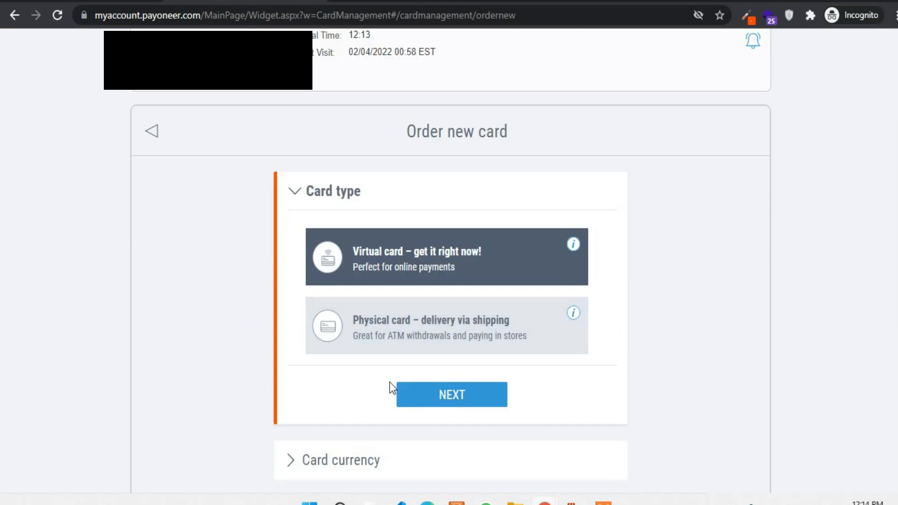
{"action": "mouse_move", "coordinate": [391, 272]}
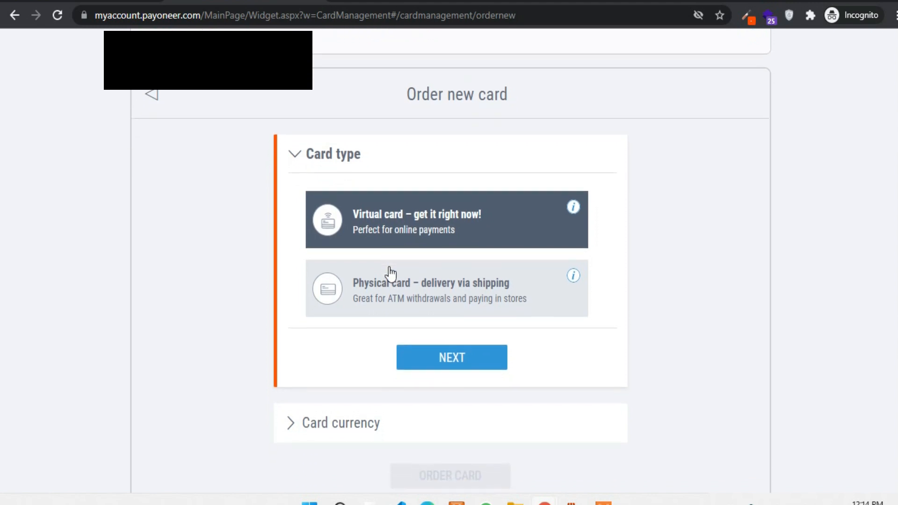
{"action": "scroll", "scroll_direction": "up", "scroll_amount": 3}
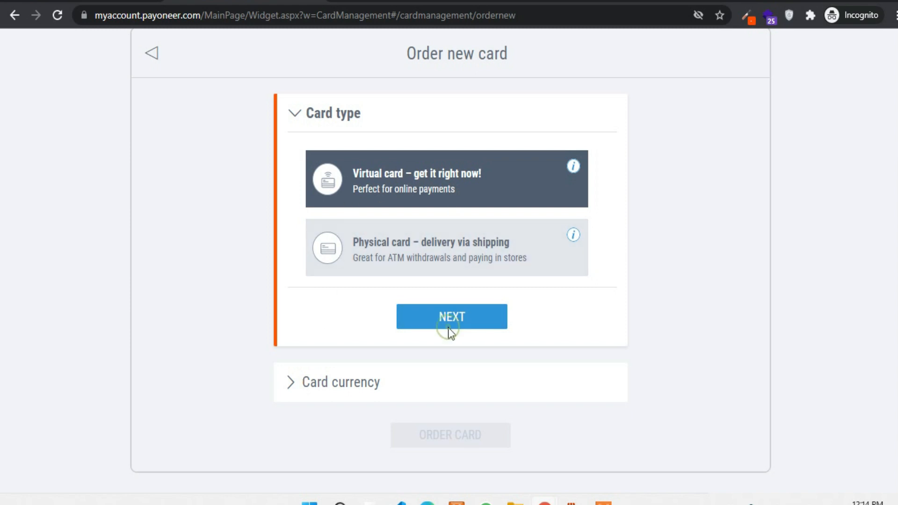
{"action": "left_click", "coordinate": [451, 316]}
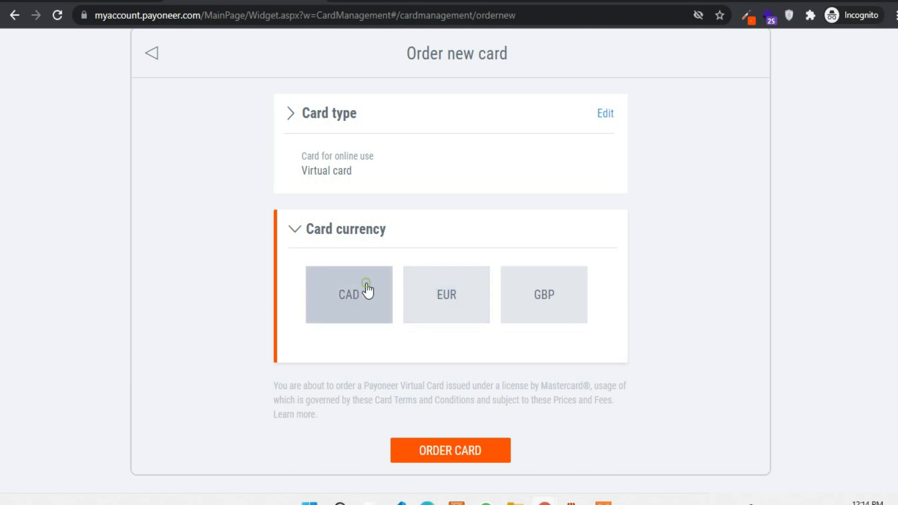
{"action": "left_click", "coordinate": [349, 294]}
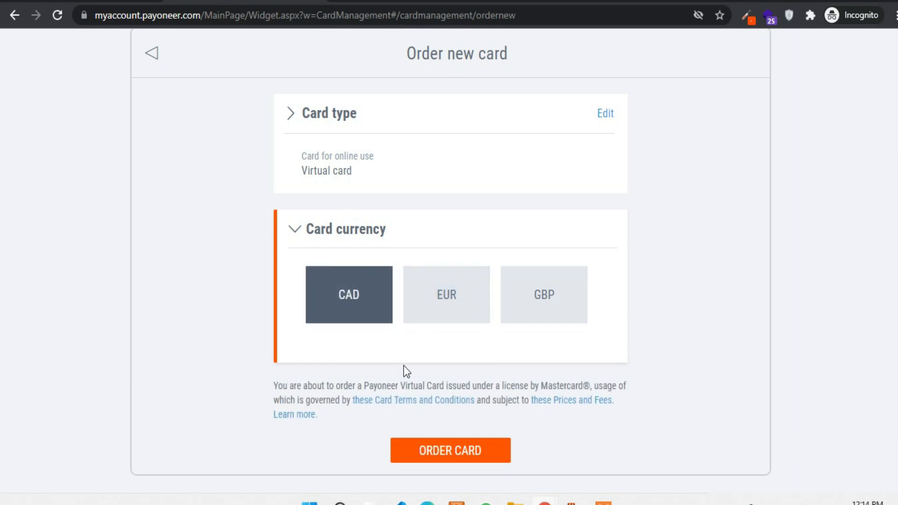
{"action": "mouse_move", "coordinate": [405, 466]}
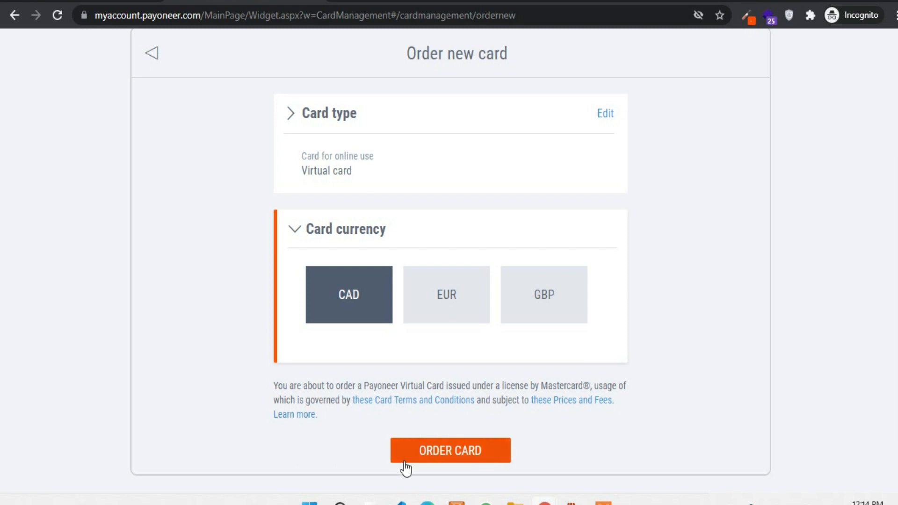
{"action": "mouse_move", "coordinate": [340, 456]}
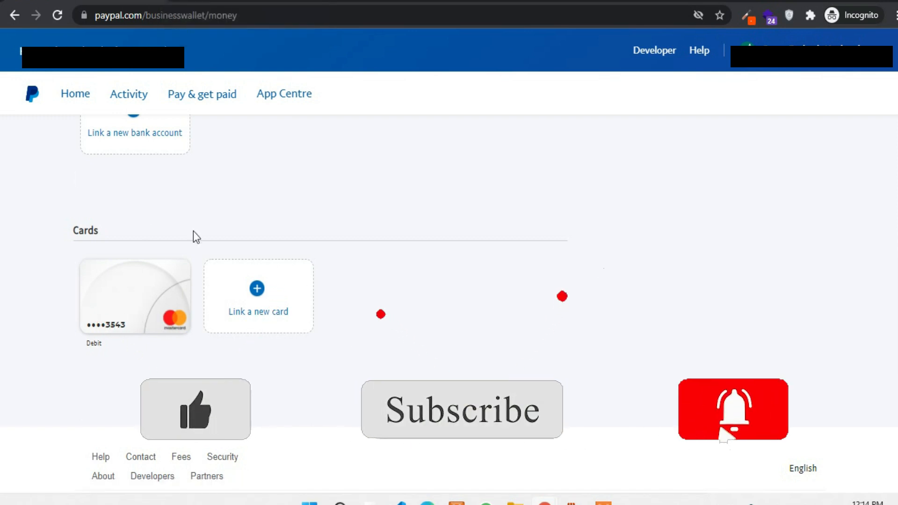
{"action": "mouse_move", "coordinate": [164, 304]}
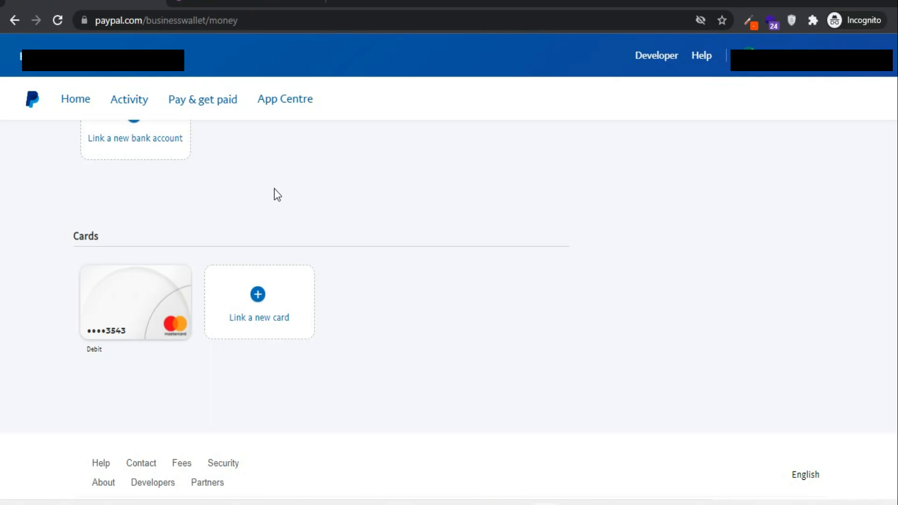
Return to the PayPal Money page showing $47.19 USD available.
{"action": "scroll", "scroll_direction": "up", "scroll_amount": 3}
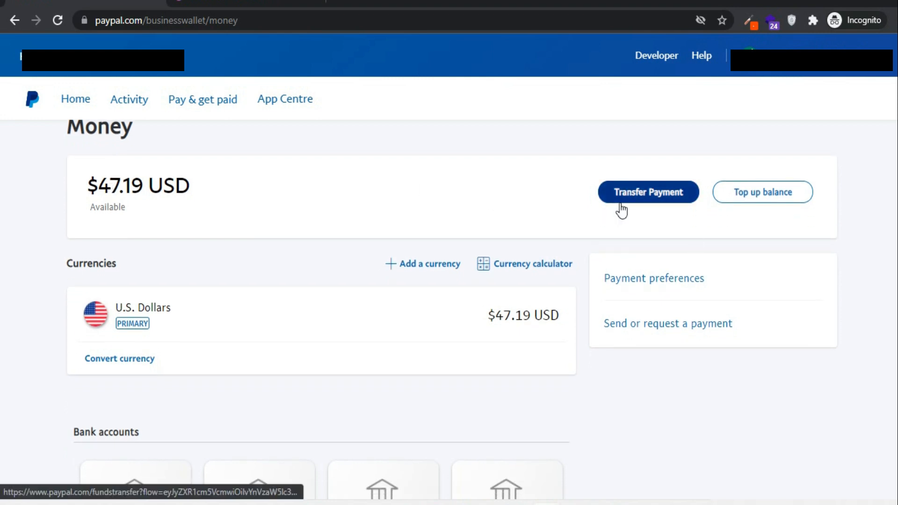
{"action": "mouse_move", "coordinate": [530, 204]}
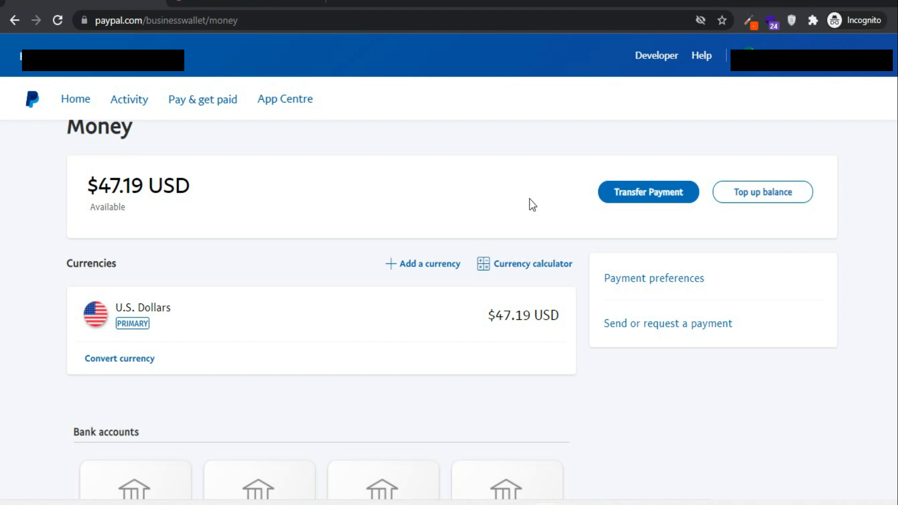
Begin a Transfer Payment of the $47.19 USD balance to a bank account.
{"action": "scroll", "scroll_direction": "down", "scroll_amount": 3}
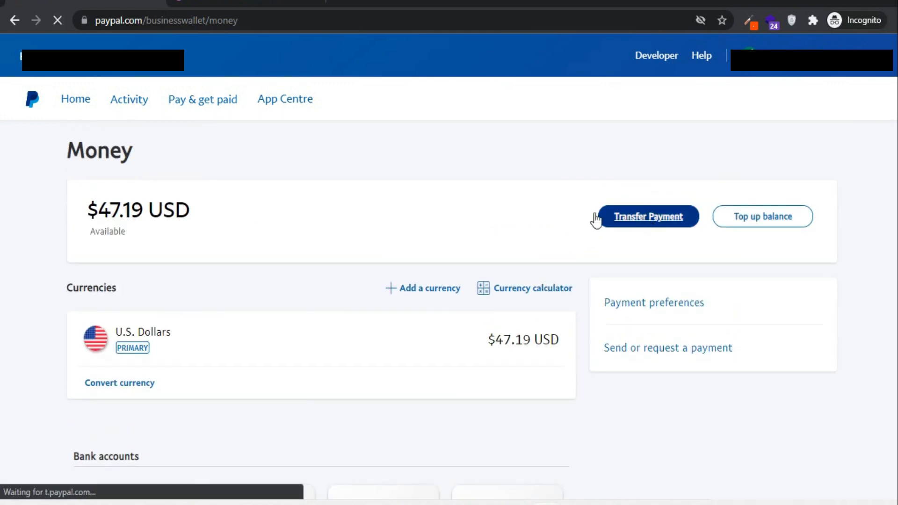
{"action": "left_click", "coordinate": [647, 216]}
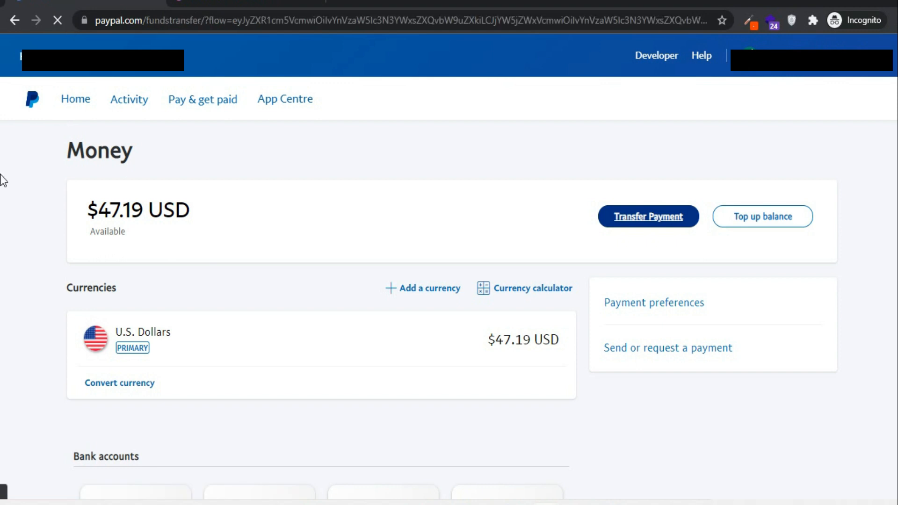
{"action": "left_click", "coordinate": [647, 216]}
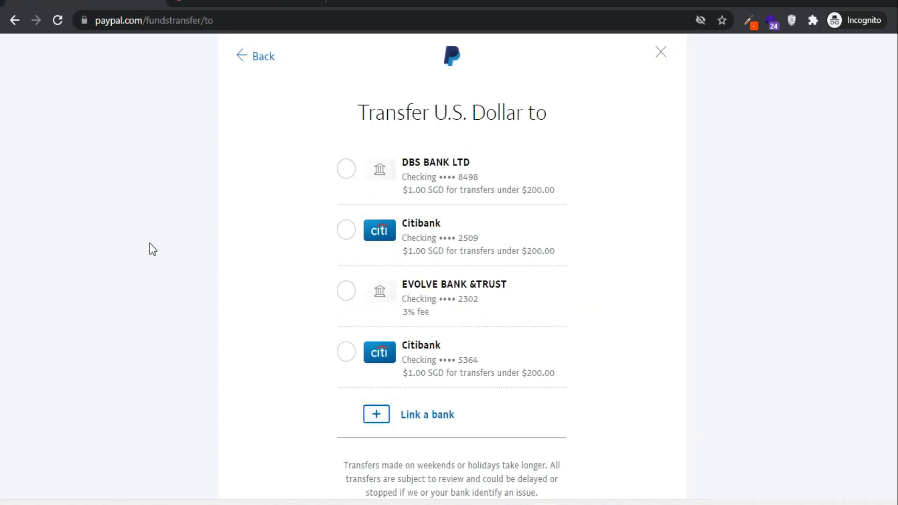
{"action": "mouse_move", "coordinate": [448, 165]}
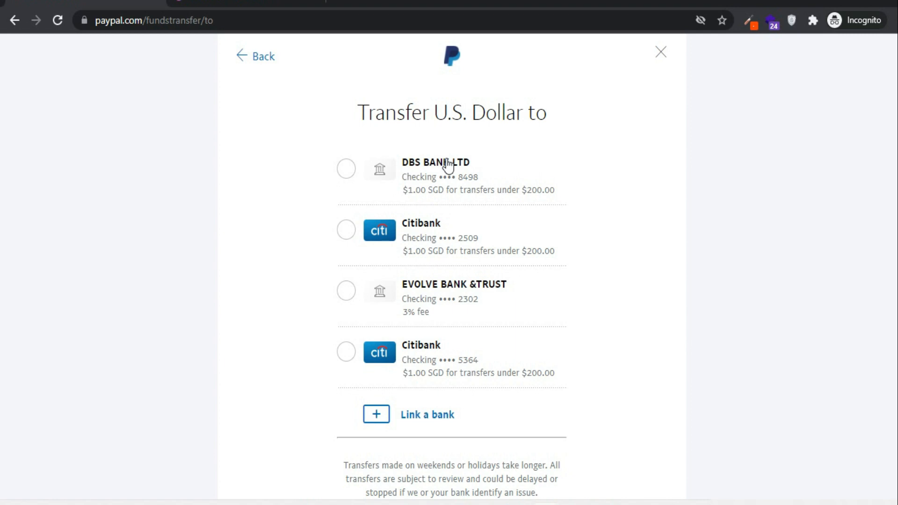
{"action": "mouse_move", "coordinate": [389, 309]}
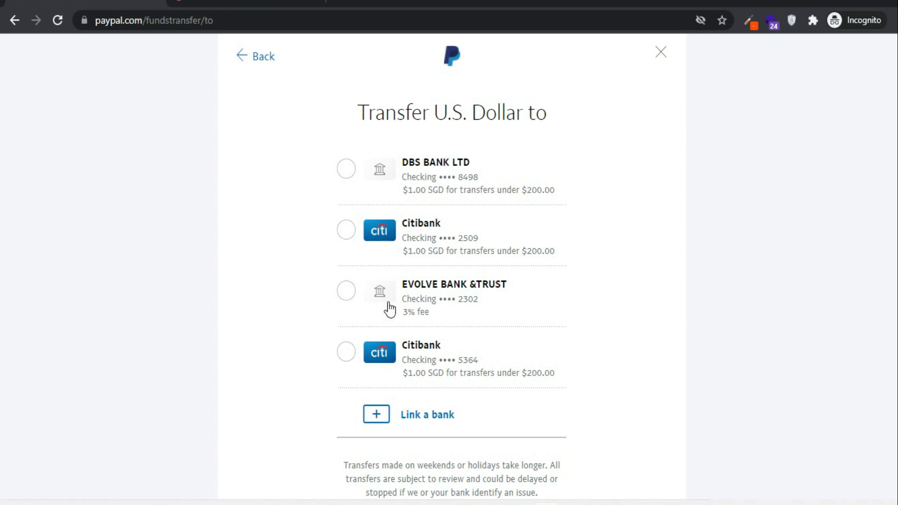
Pick EVOLVE BANK &TRUST as the transfer bank, then close the transfer at the speed choice.
{"action": "left_click", "coordinate": [346, 290]}
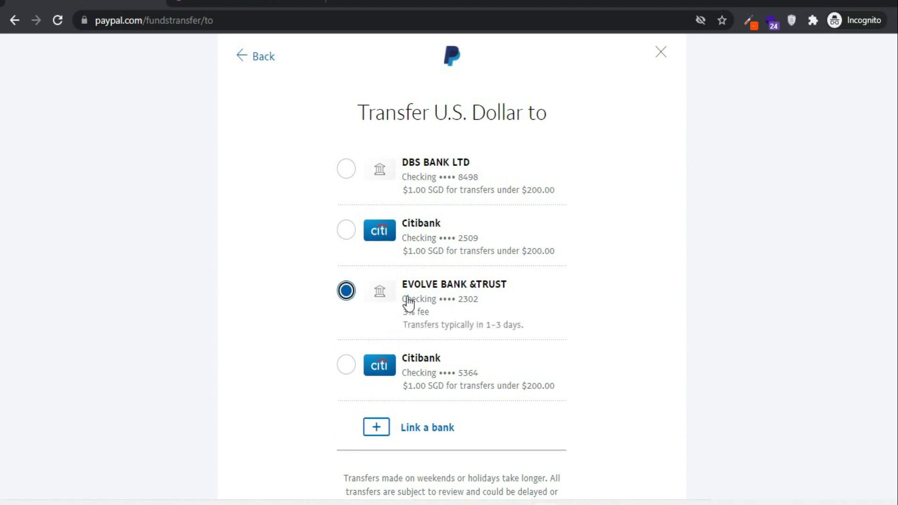
{"action": "mouse_move", "coordinate": [468, 319]}
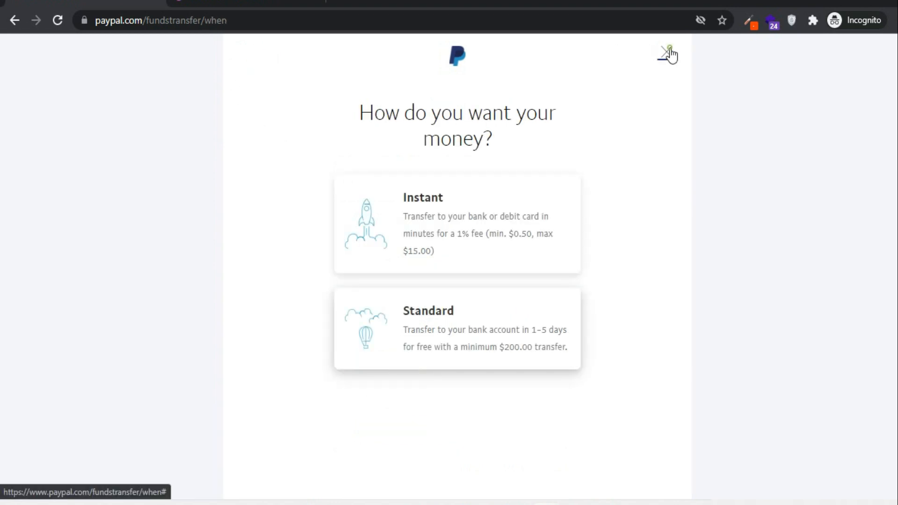
{"action": "left_click", "coordinate": [667, 55]}
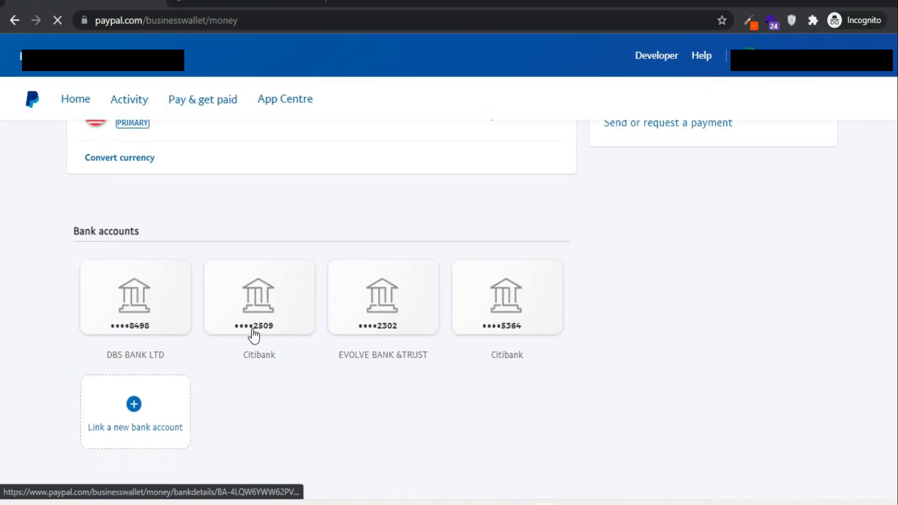
{"action": "scroll", "scroll_direction": "down", "scroll_amount": 3}
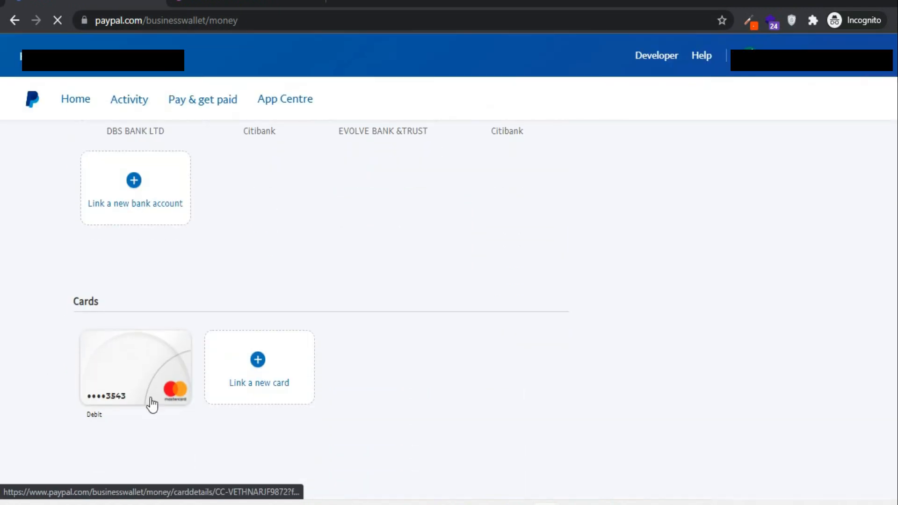